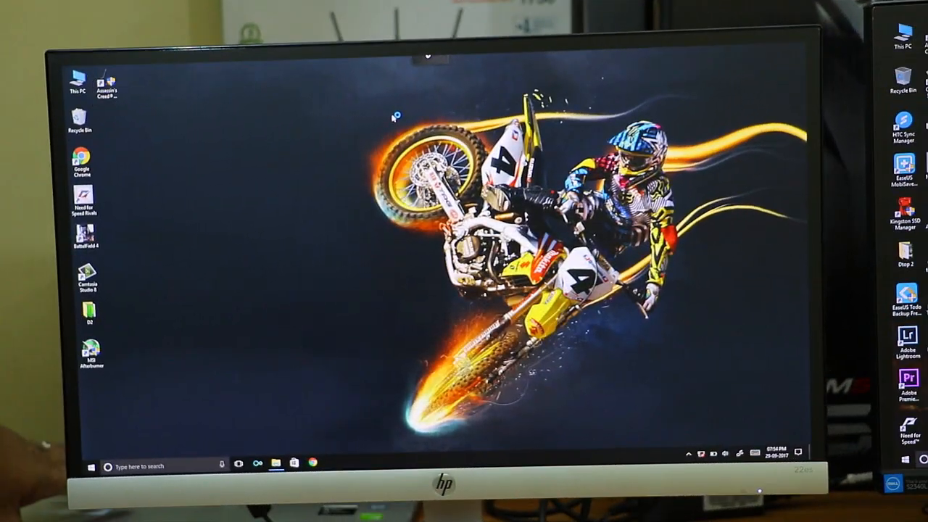
# Open the Windows 10 Start menu showing the app list and live tiles on the HP monitor.
pyautogui.click(90, 464)
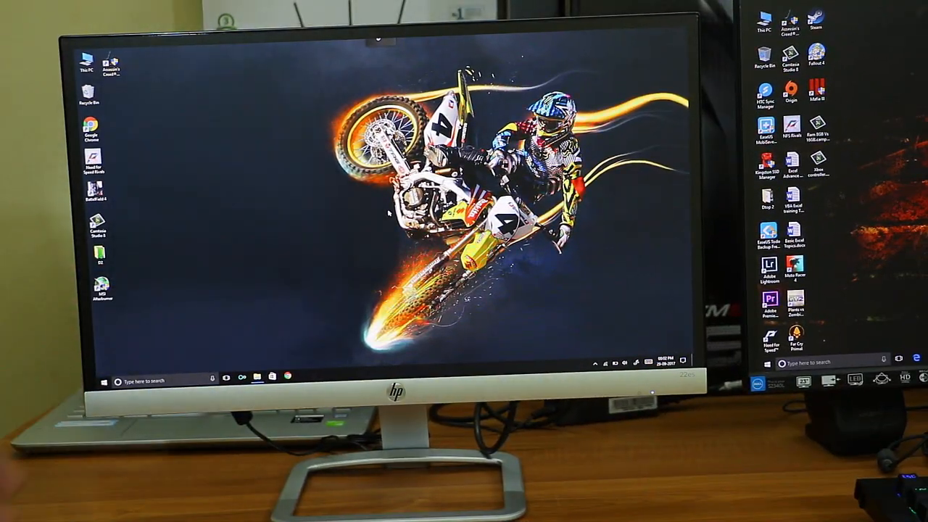
pyautogui.click(106, 380)
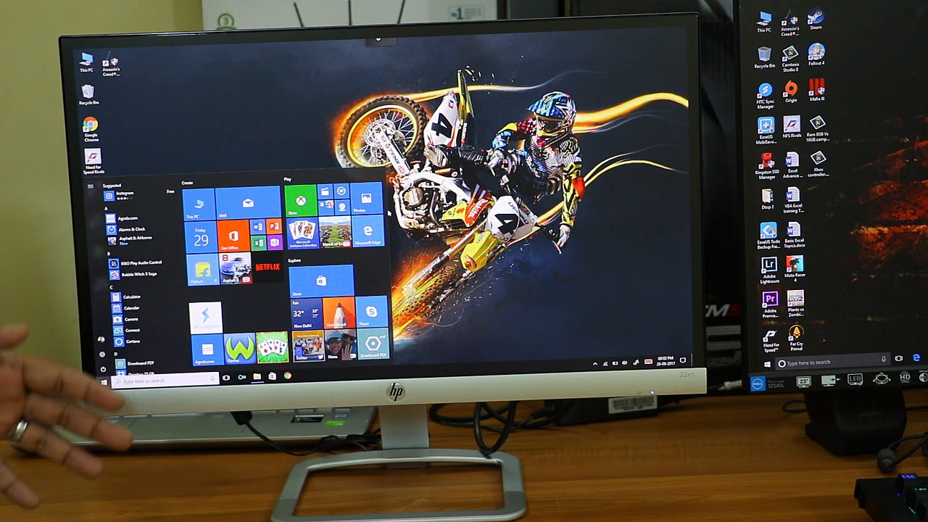